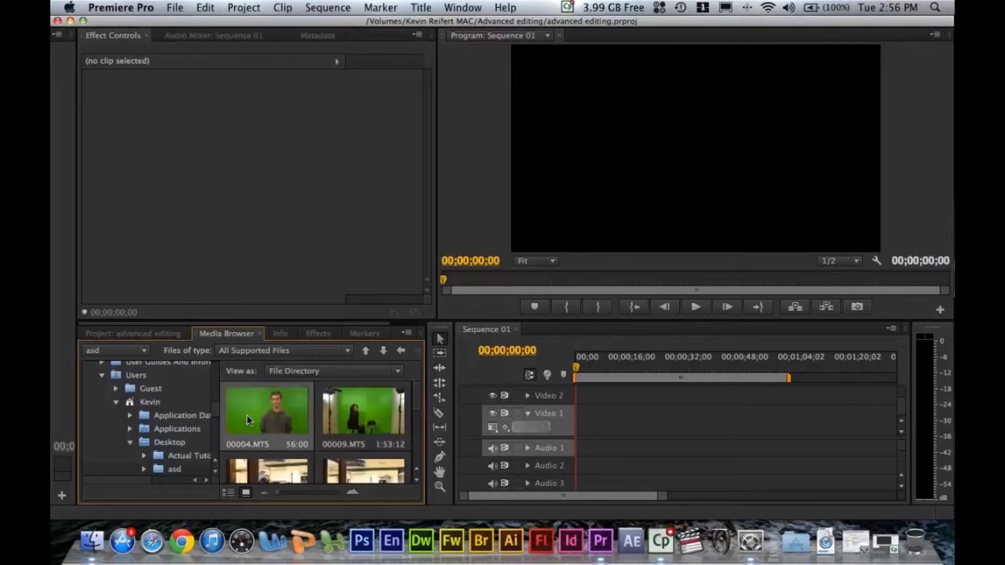
Add 00004.MTS to Video 1 and split it at about ten seconds
drag(266, 414, 685, 423)
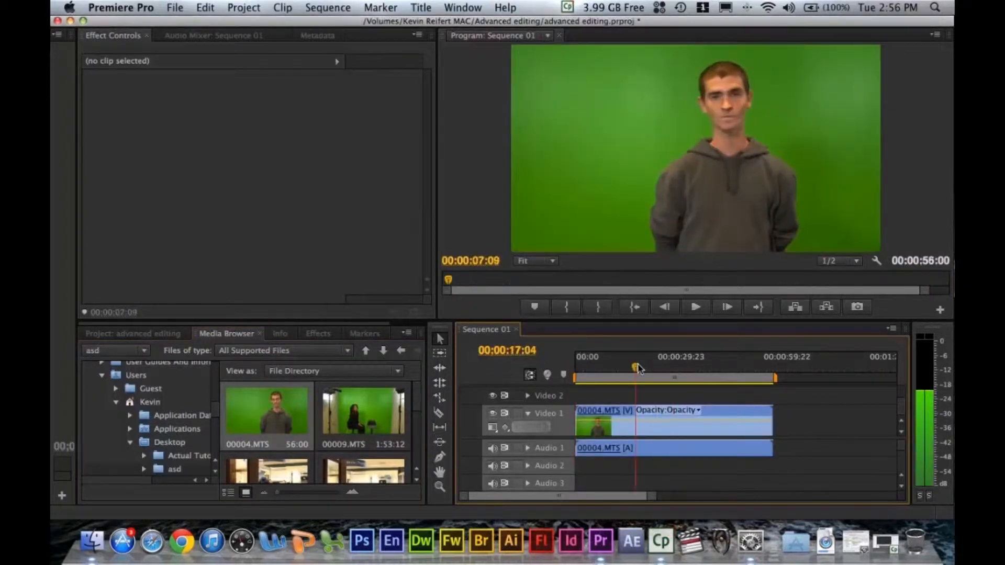
click(608, 414)
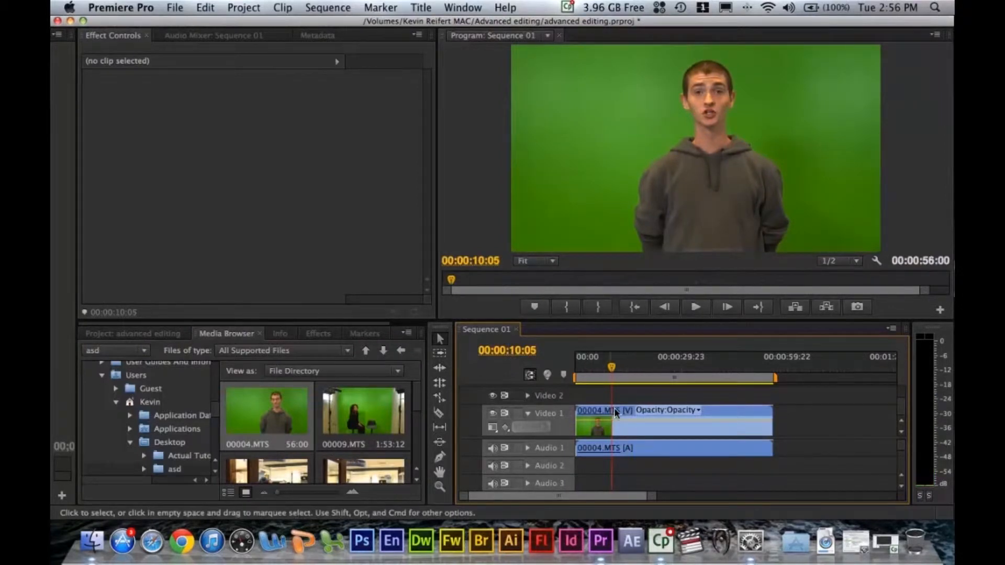
click(612, 414)
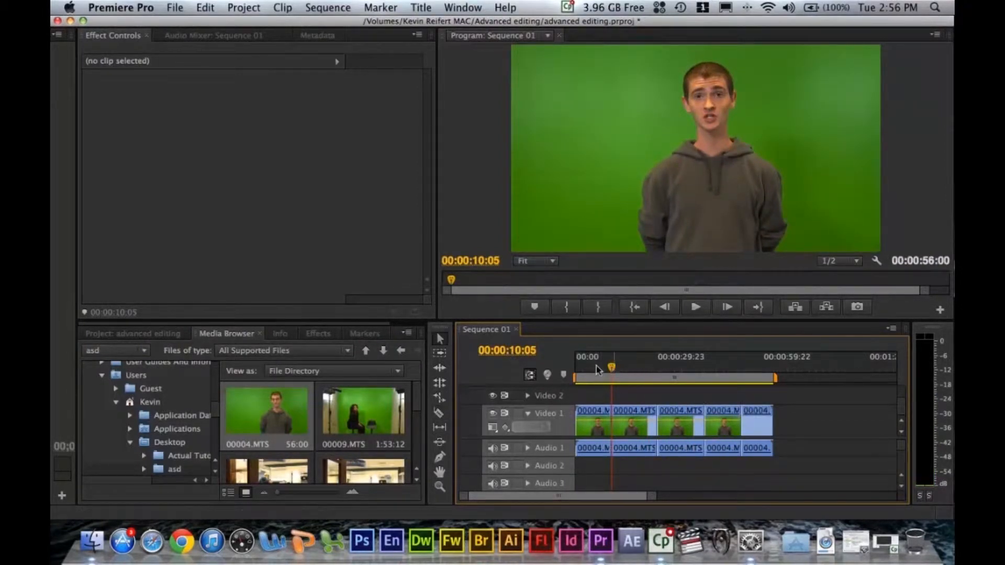
Select the first clip piece and expand Video Effects in the Effects panel
click(592, 423)
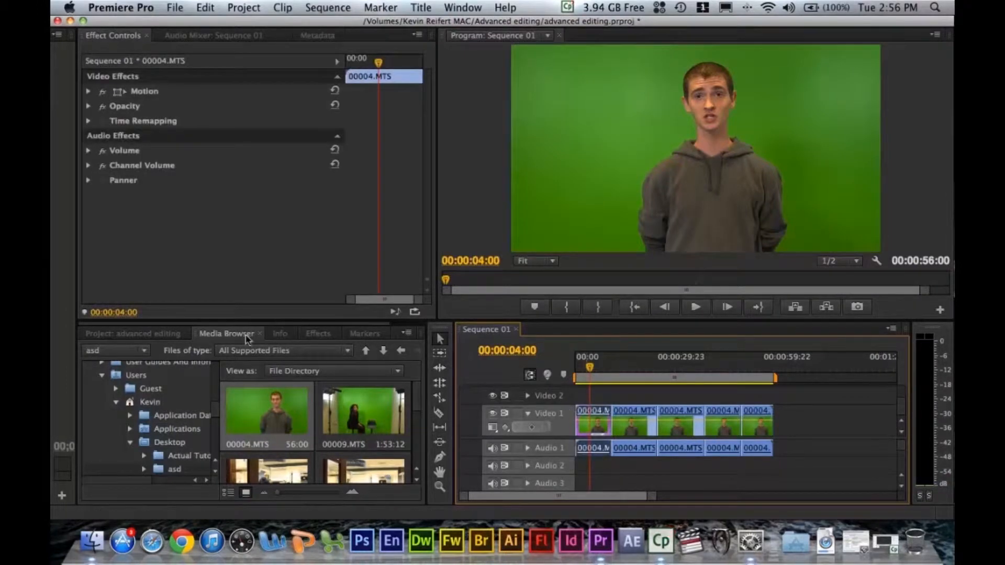
click(316, 333)
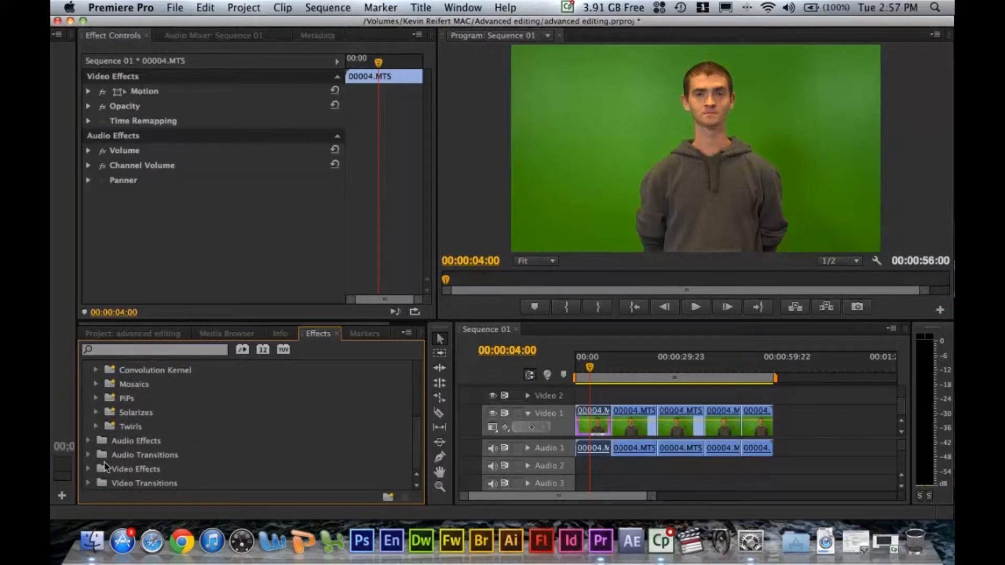
click(88, 468)
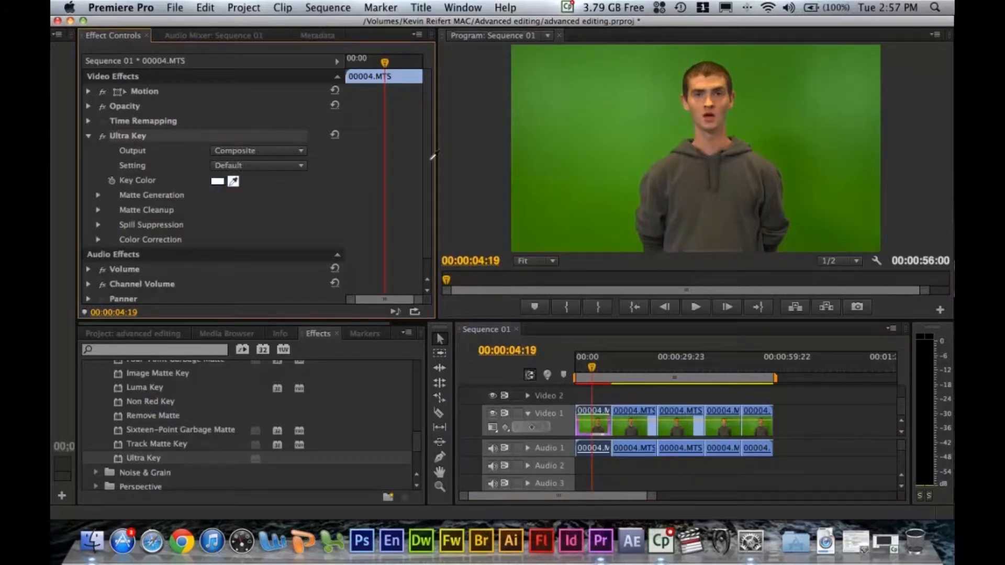
Start sampling Ultra Key's key color from the green backdrop
click(674, 115)
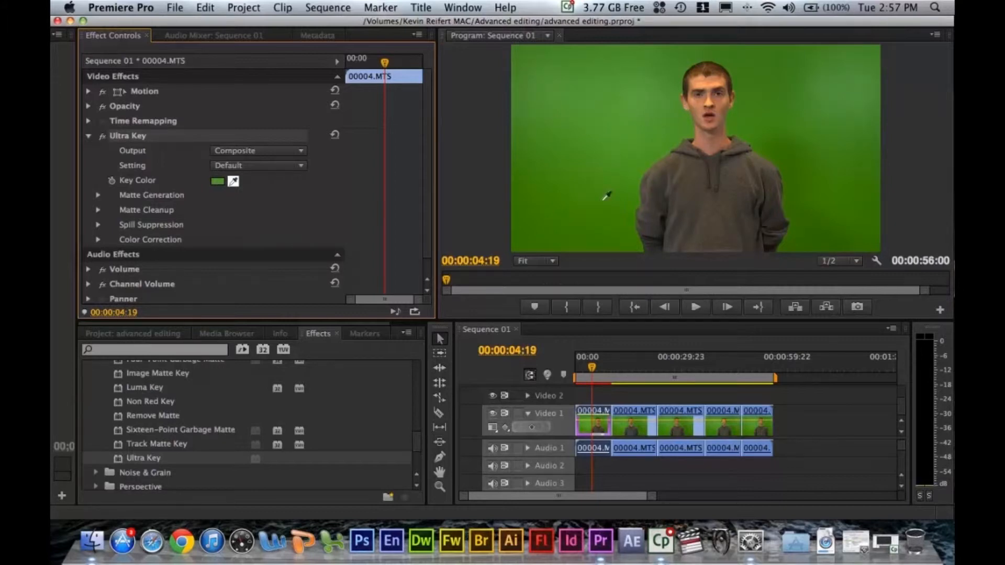
mouse_move(673, 106)
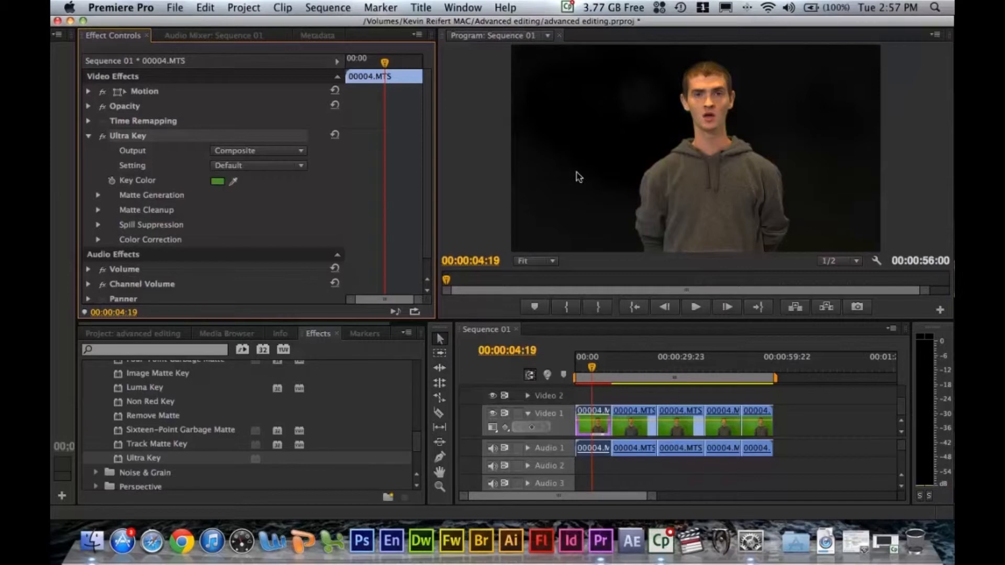
mouse_move(302, 180)
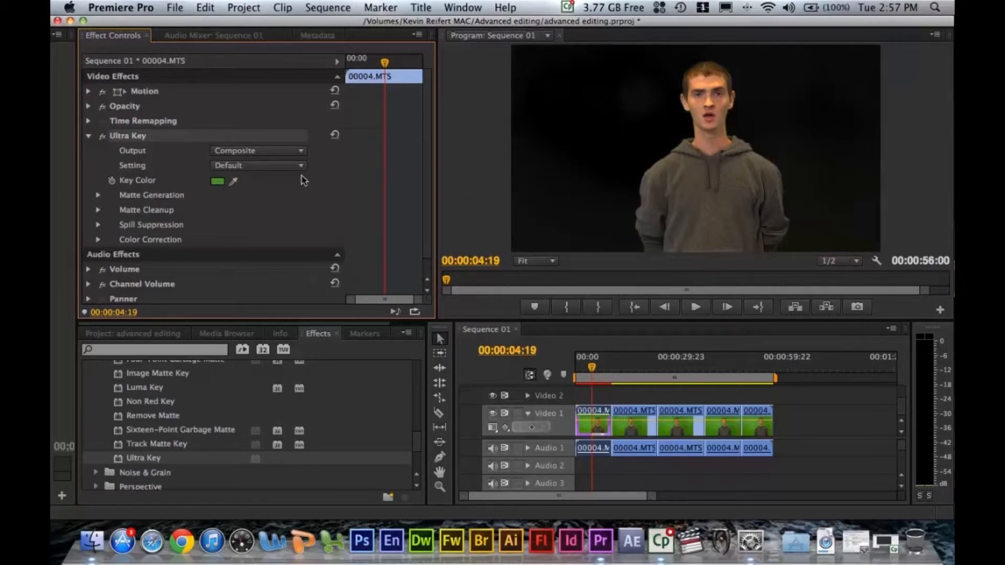
Show the key as Alpha Channel, then set Highlight to 0 and Shadow to 47
click(256, 150)
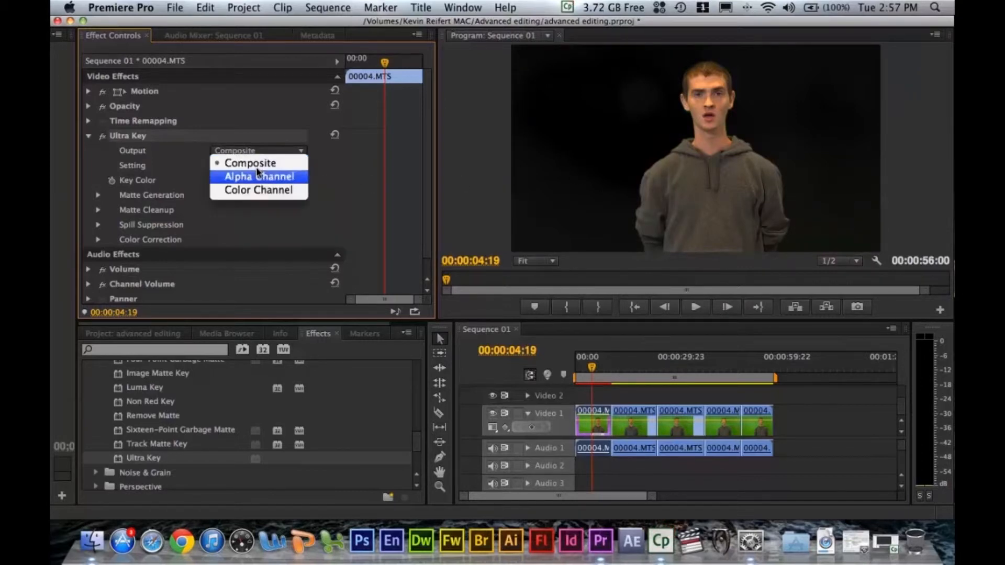
click(259, 176)
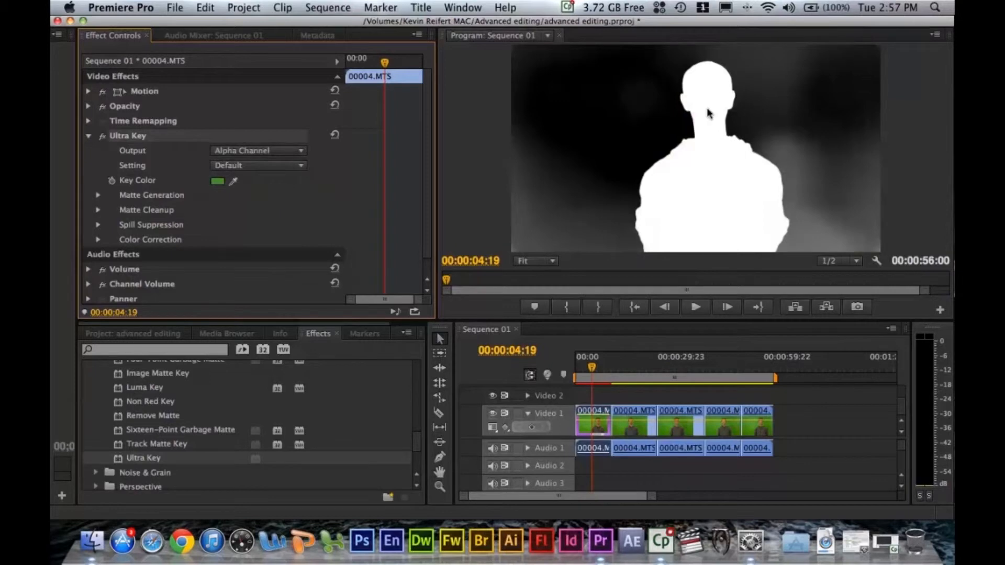
mouse_move(676, 26)
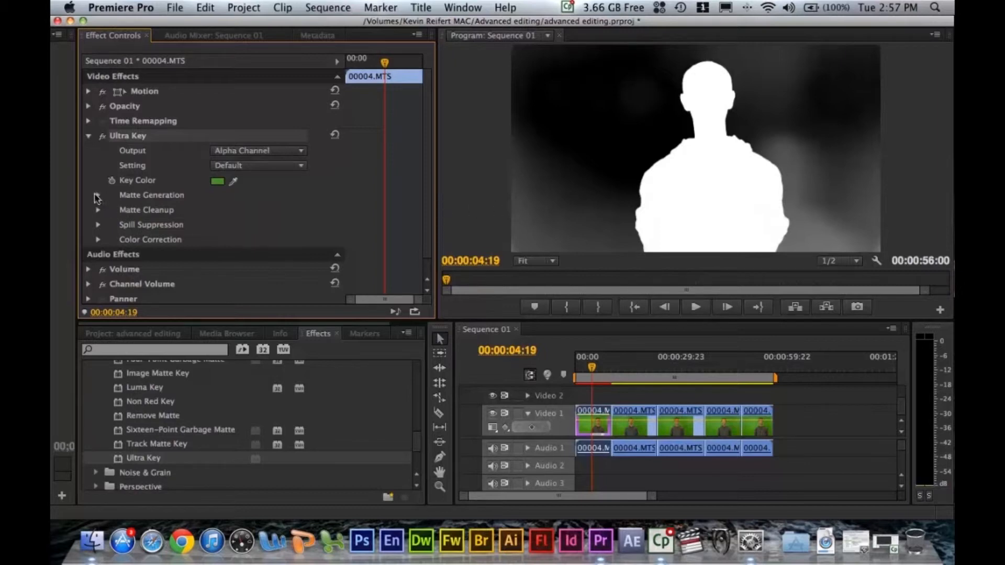
click(97, 196)
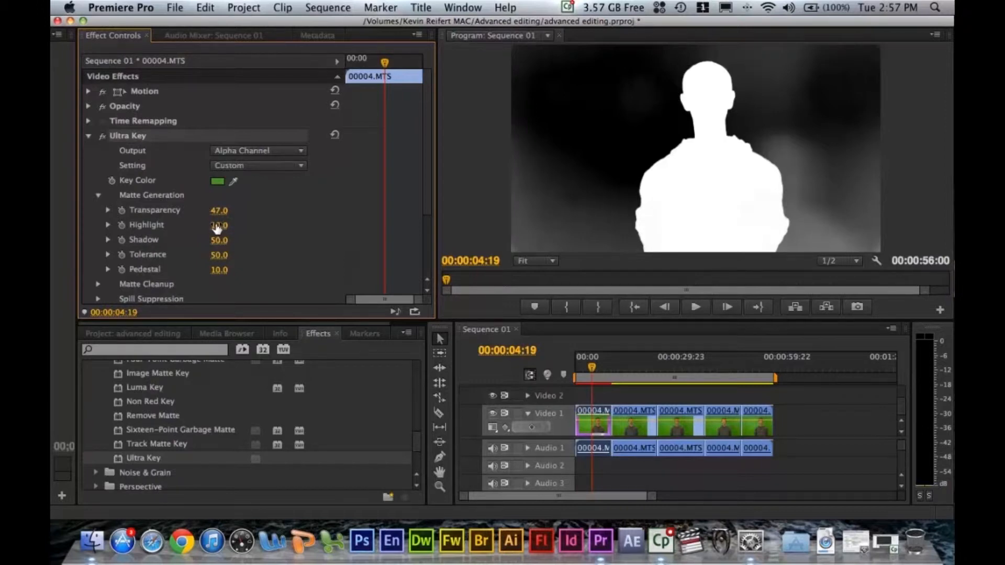
drag(219, 225, 211, 225)
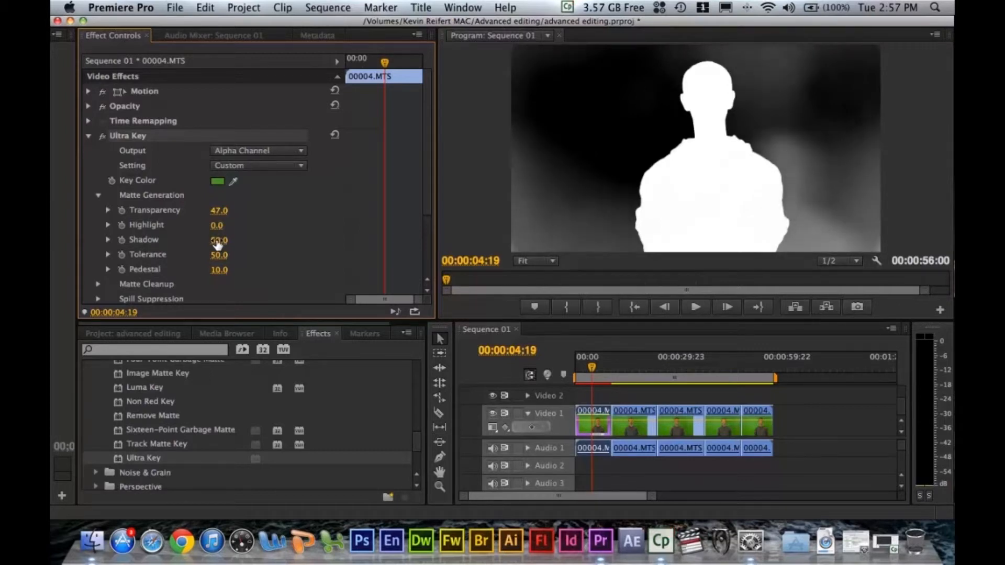
drag(219, 239, 211, 239)
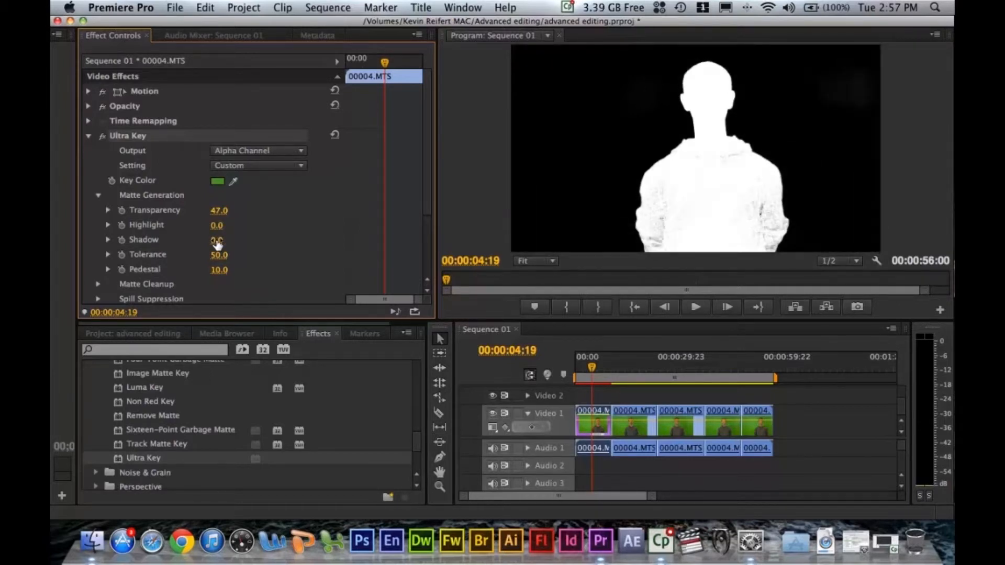
drag(218, 240, 221, 240)
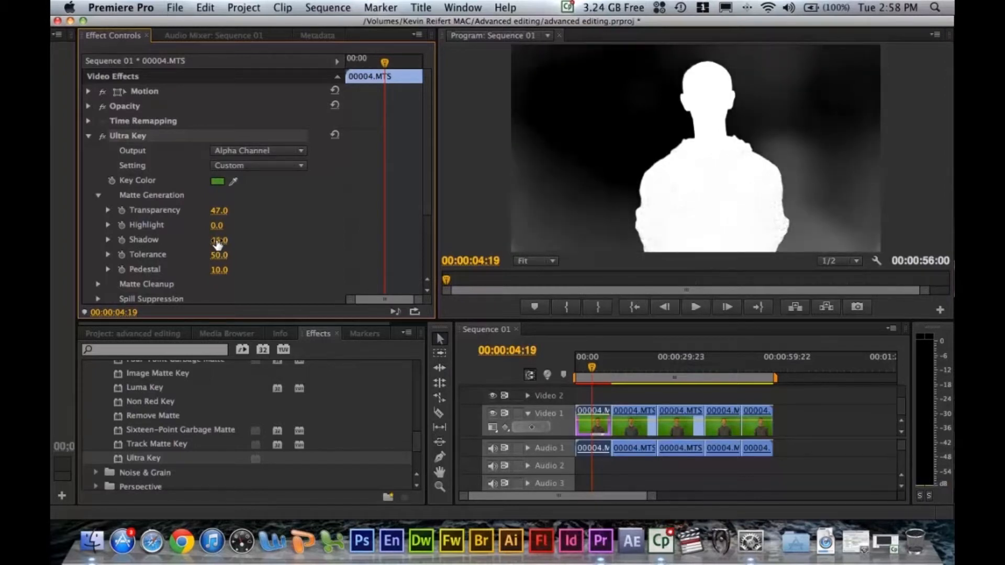
drag(219, 240, 219, 239)
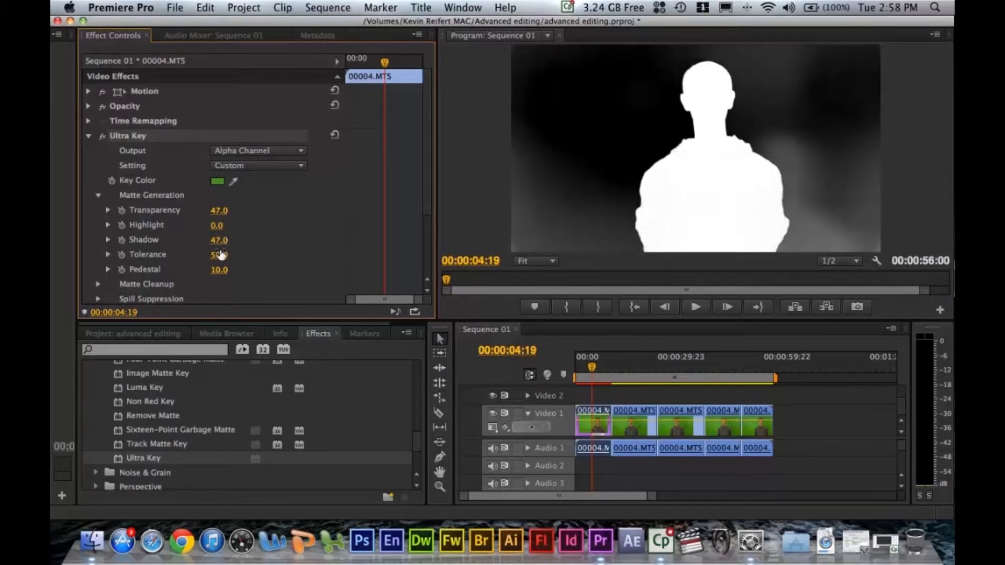
Raise Tolerance to 100 and fine-tune Pedestal to 78
drag(217, 254, 257, 254)
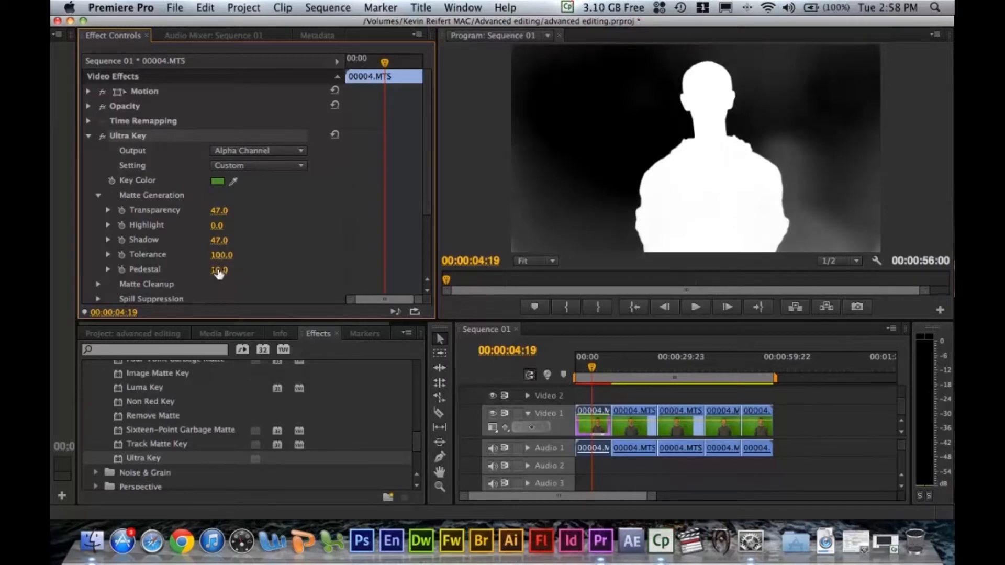
drag(220, 269, 224, 269)
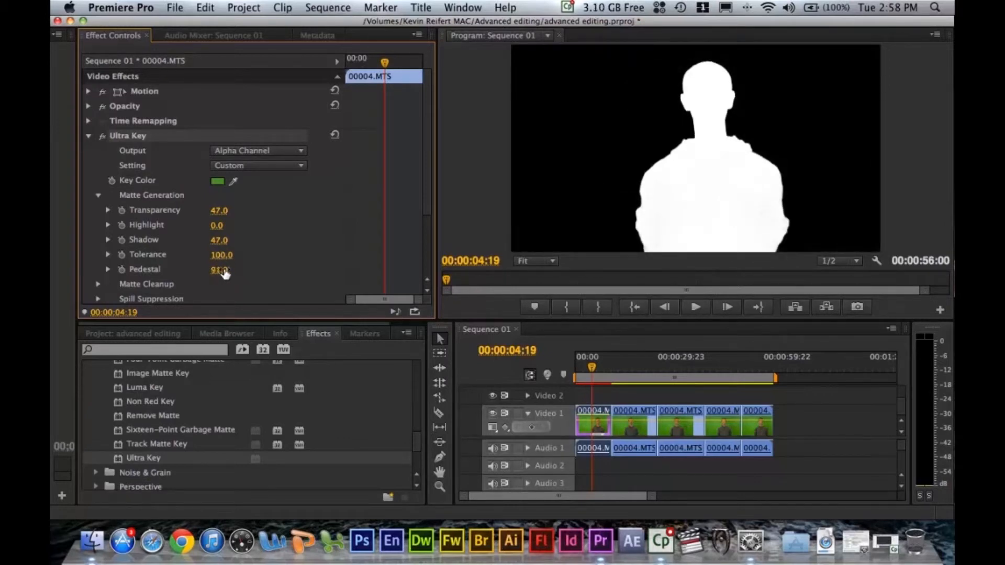
drag(224, 269, 218, 269)
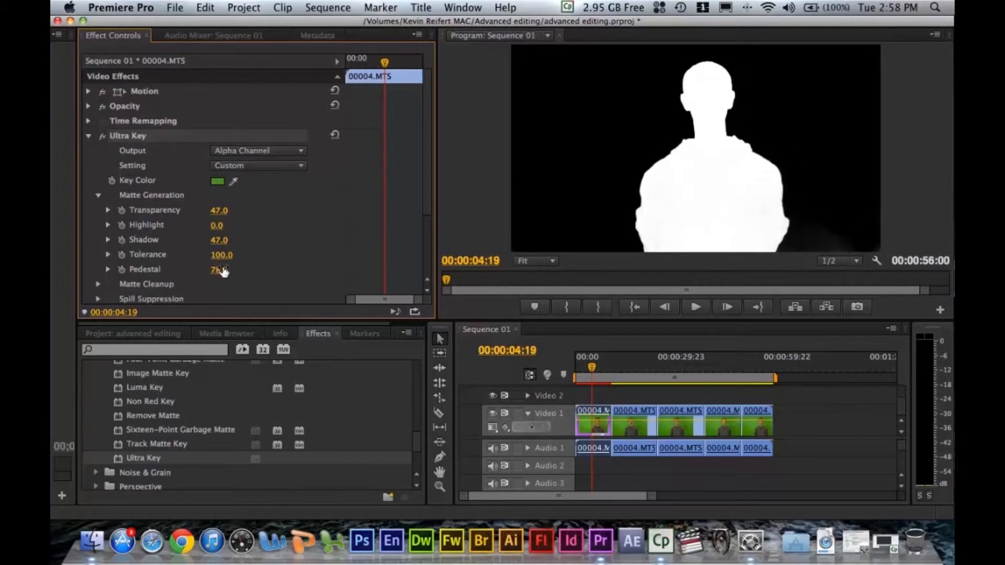
drag(217, 269, 221, 269)
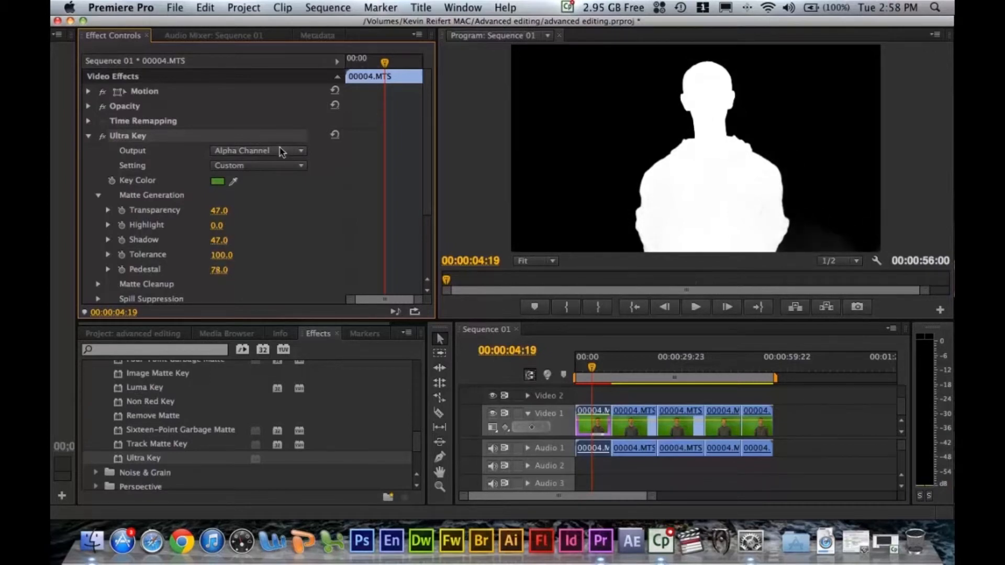
Switch Output back to Composite and save the Ultra Key settings as preset 'KE'
click(257, 150)
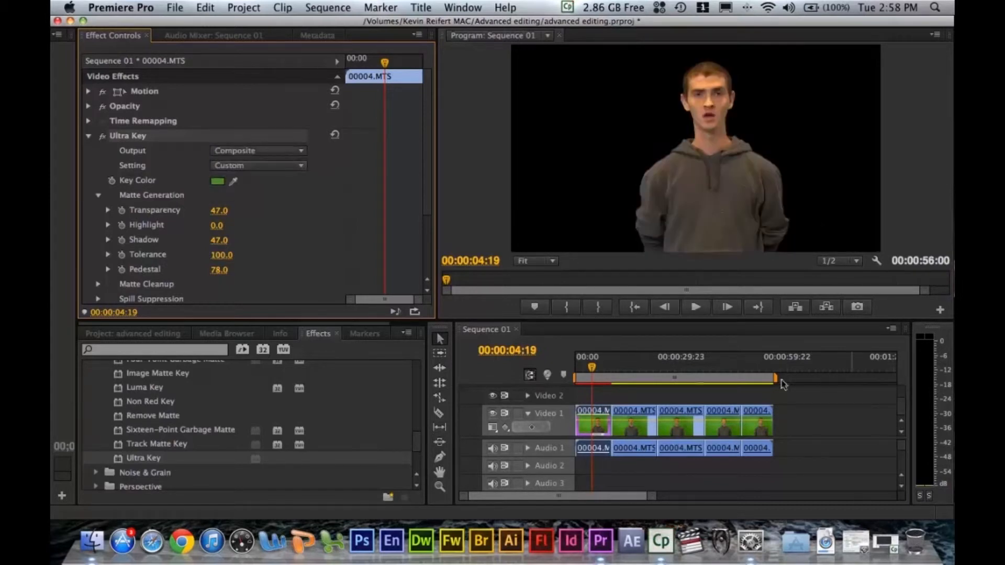
mouse_move(590, 368)
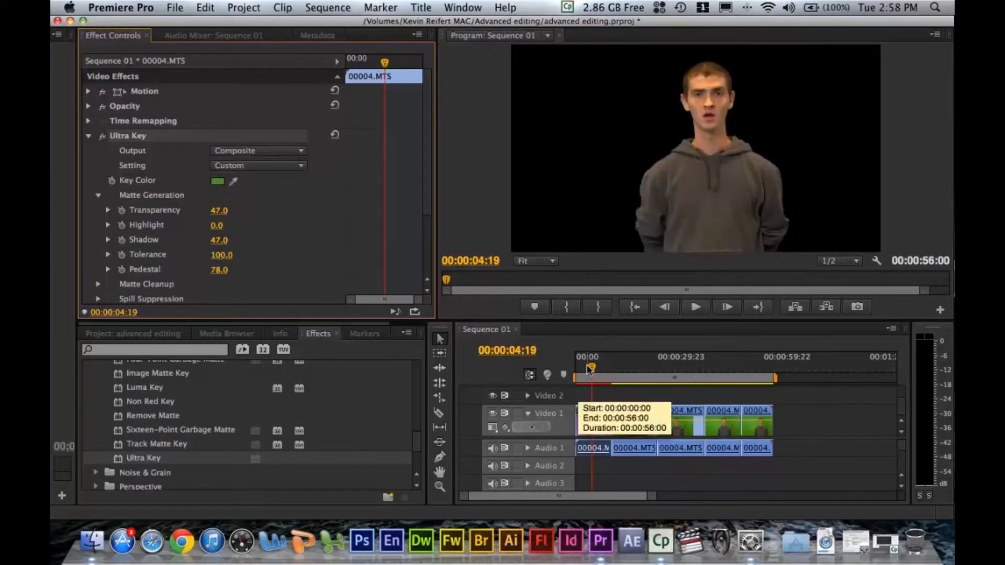
right_click(128, 135)
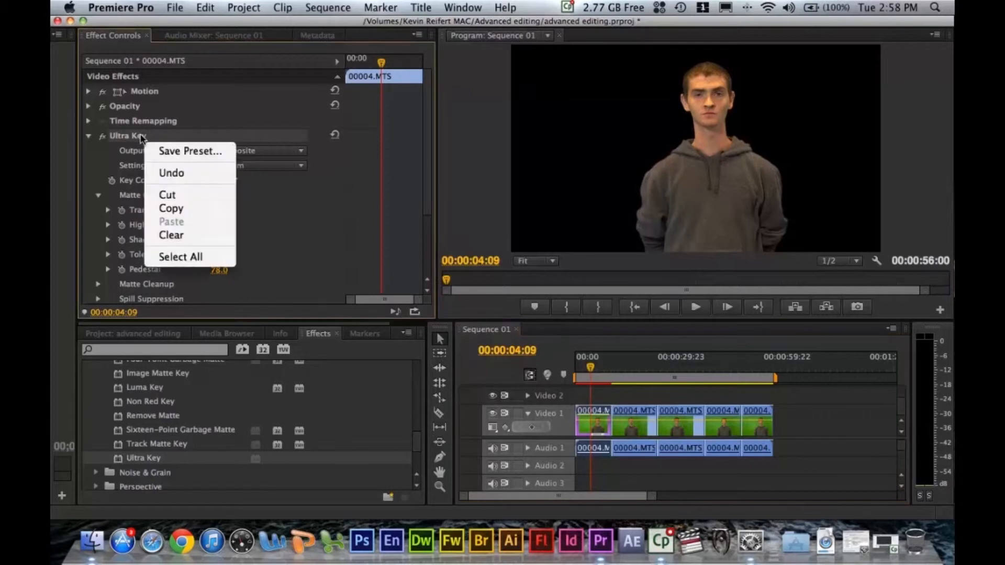
click(189, 151)
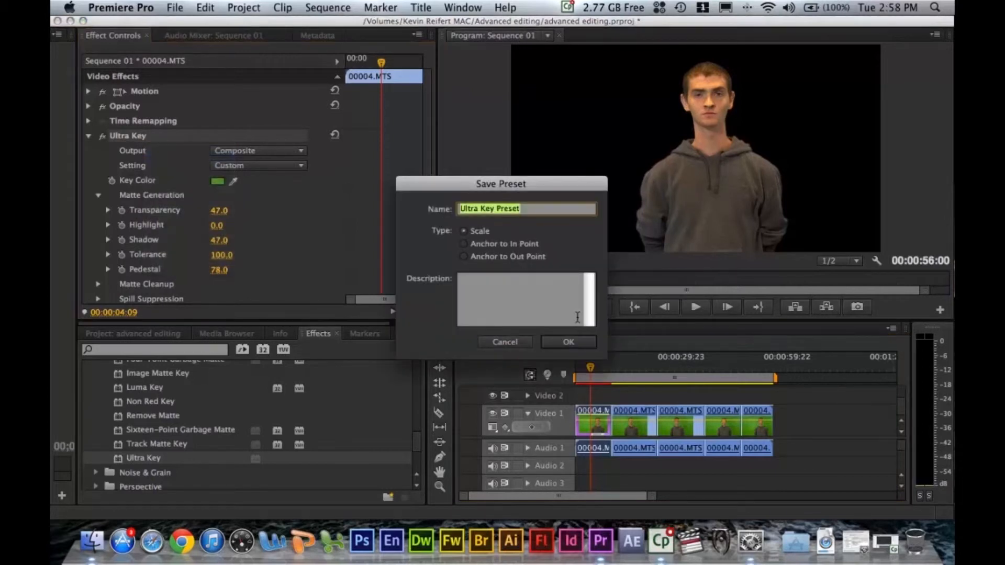
text(KE)
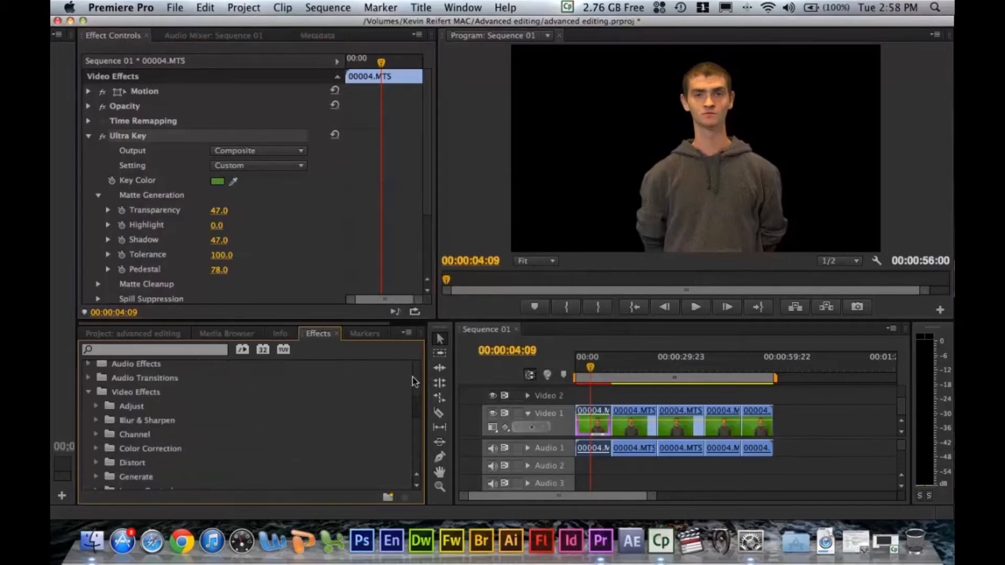
Apply the saved key preset from the Presets bin to the second clip piece
click(88, 367)
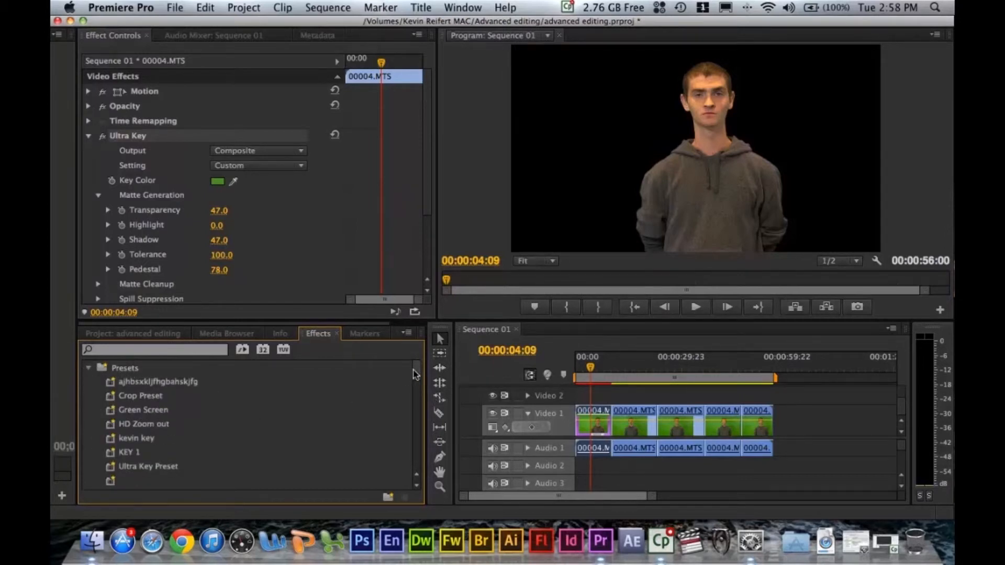
scroll(down, 3)
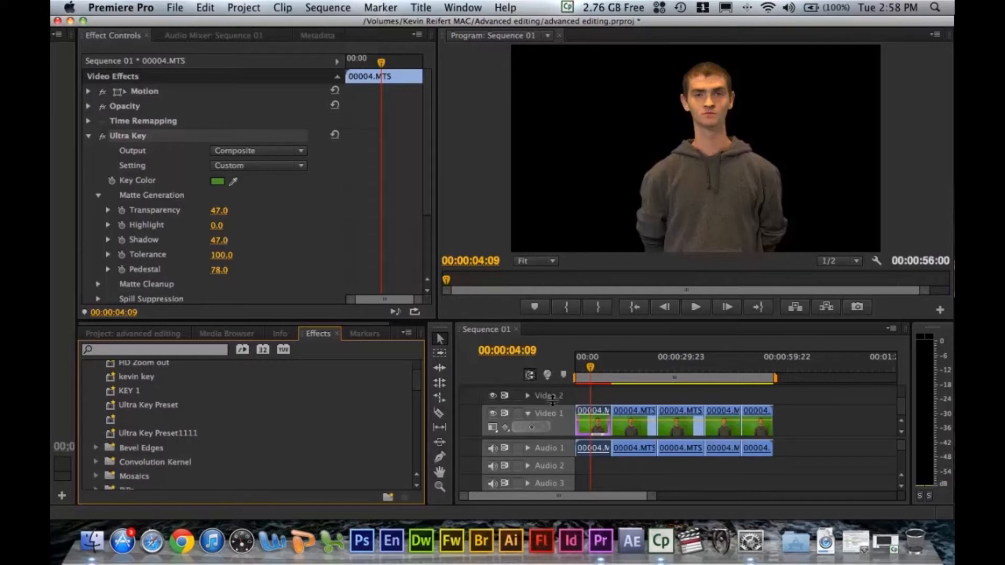
drag(129, 390, 624, 410)
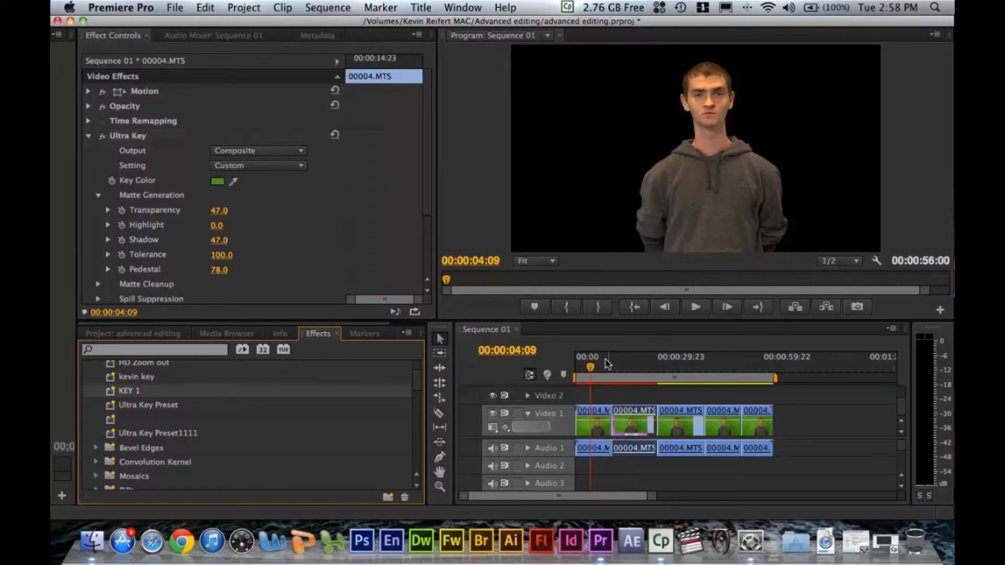
click(625, 366)
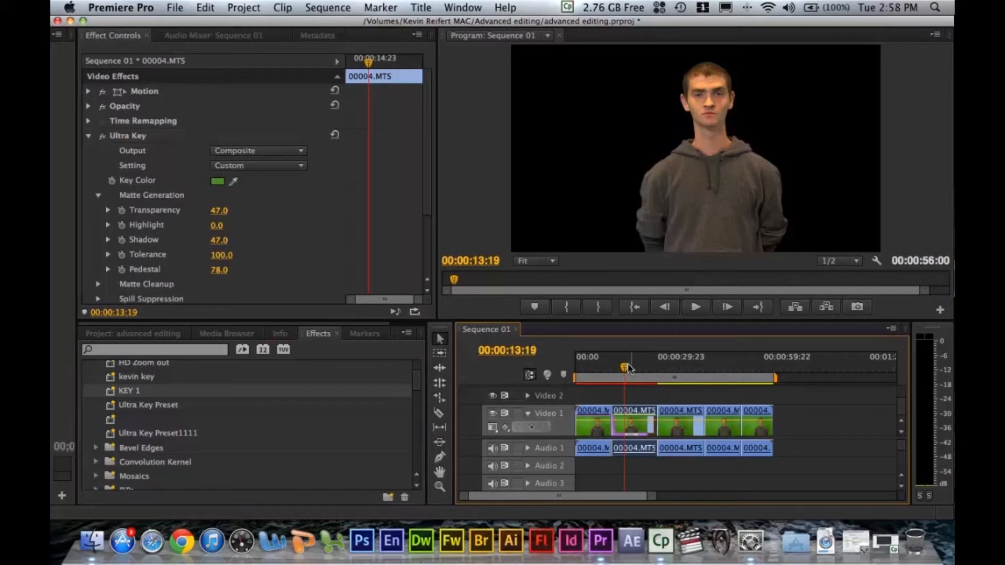